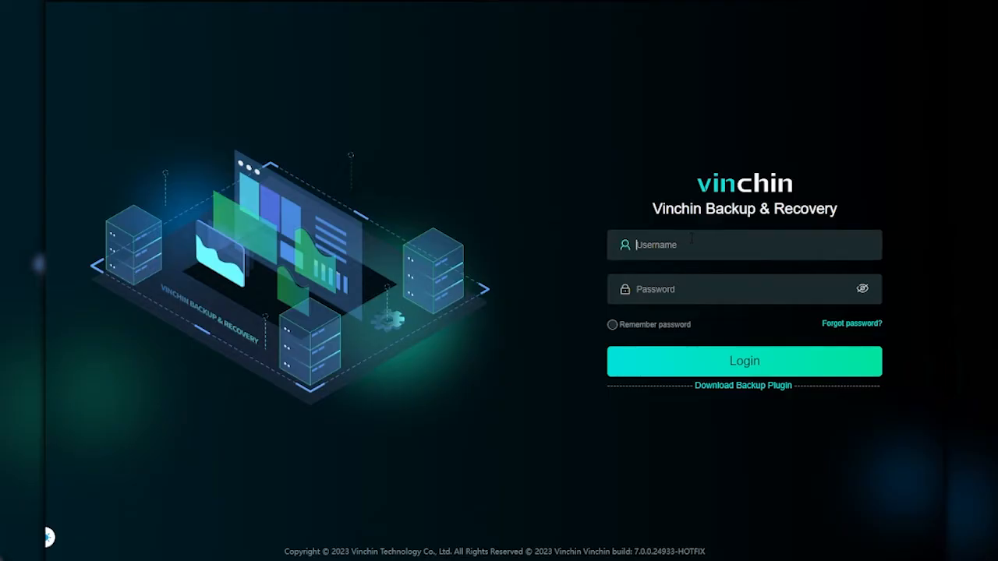
# - Sign in to the Vinchin console as admin
pyautogui.write('admin')
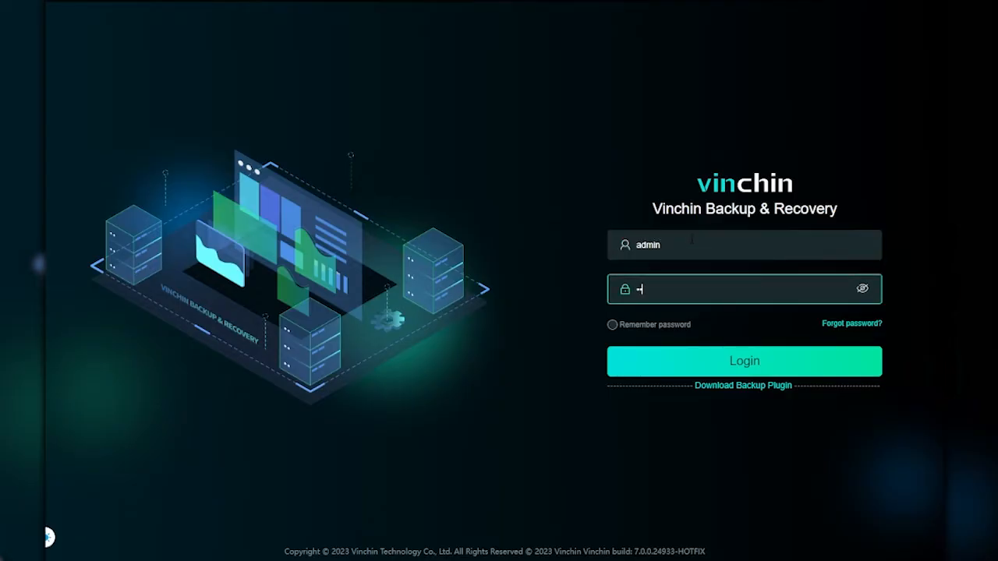
pyautogui.click(743, 361)
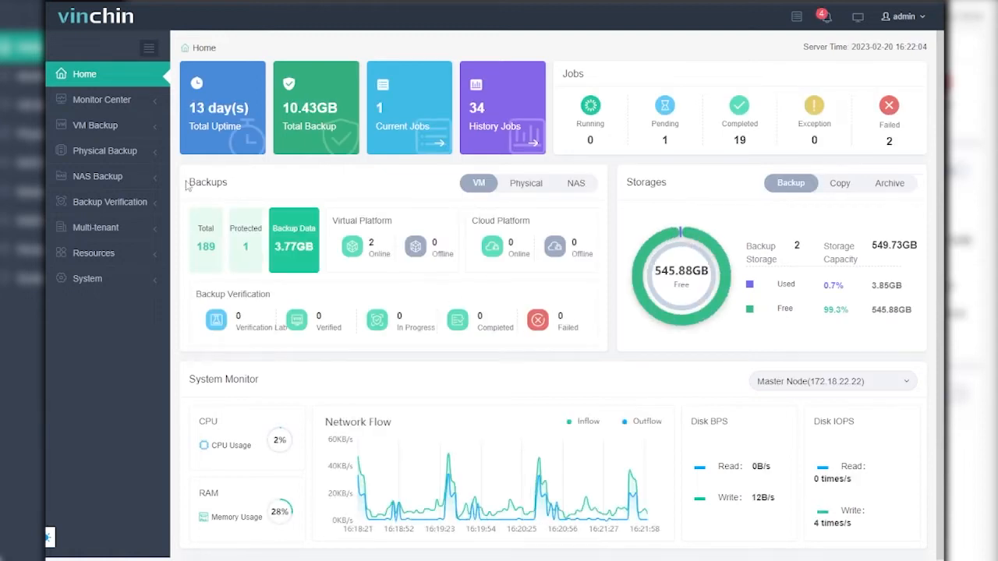
# - Start a new database backup job under Physical Backup and choose MariaDB
pyautogui.click(101, 150)
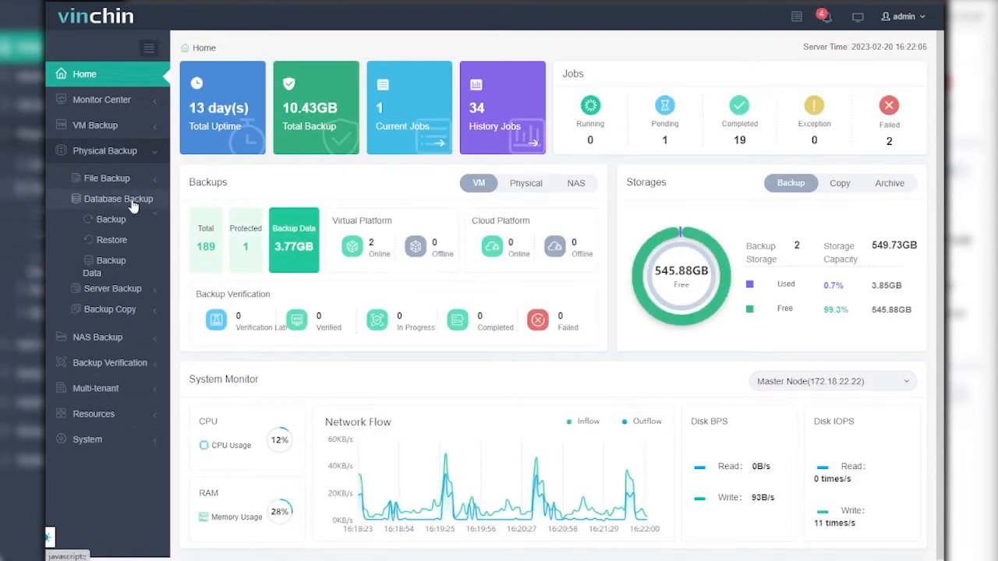
pyautogui.click(110, 219)
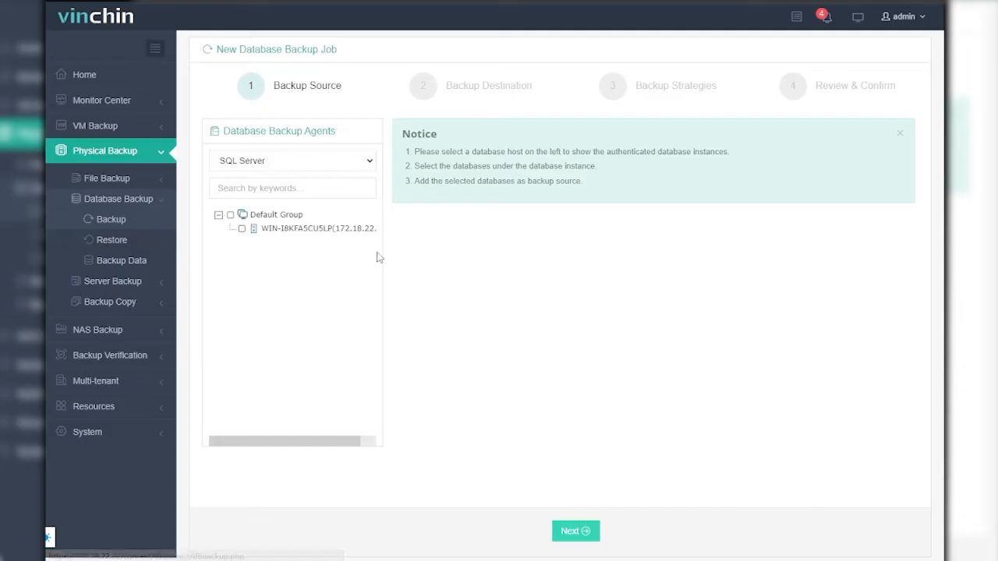
pyautogui.click(292, 160)
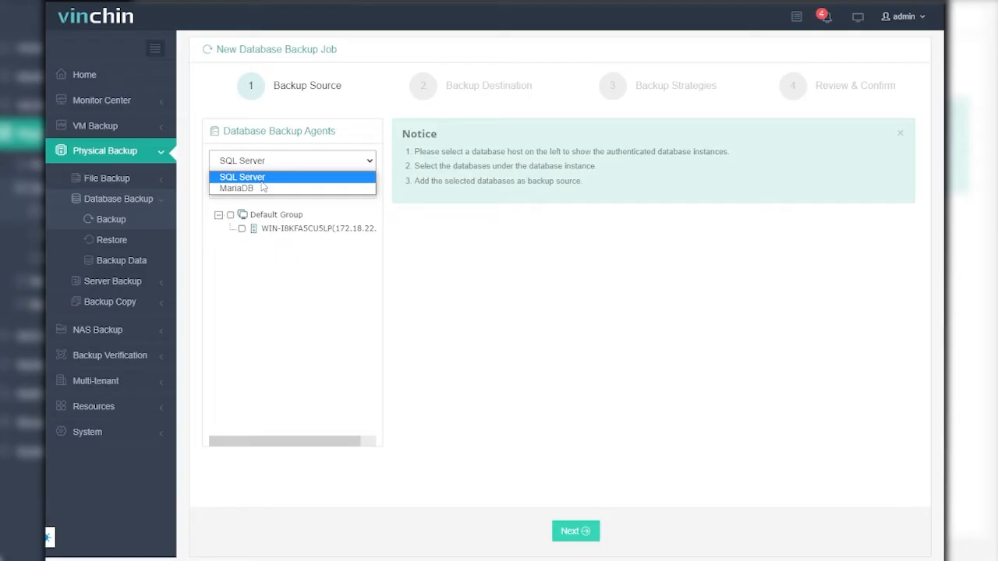
pyautogui.click(236, 188)
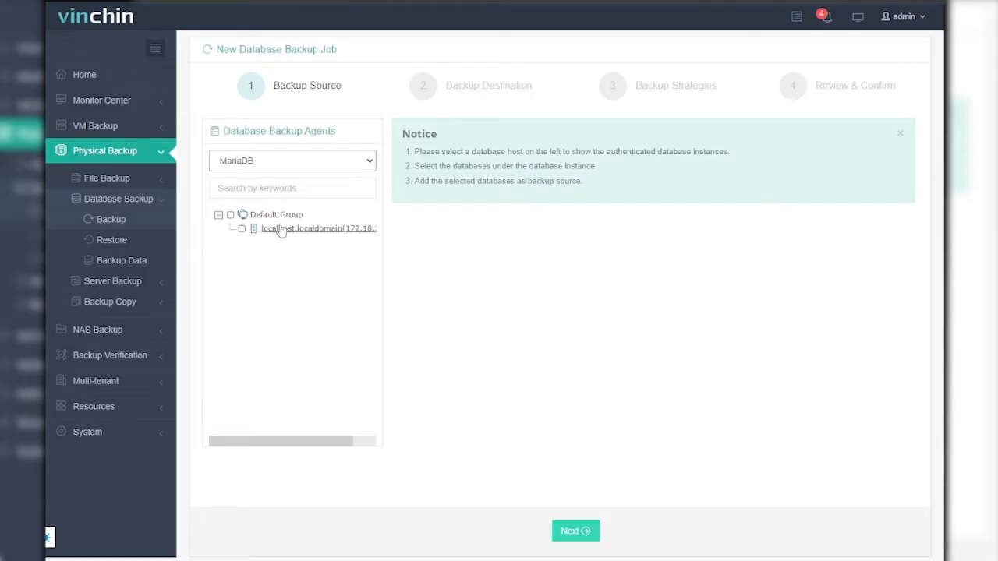
# - Select host localhost.localdomain and the whole 127.0.0.1:3306 instance, then continue
pyautogui.click(242, 229)
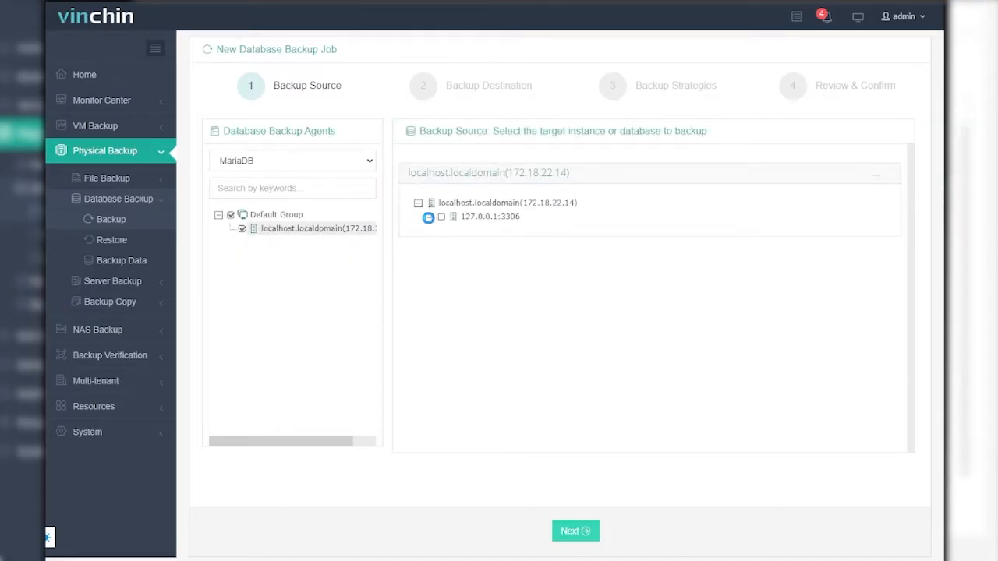
pyautogui.click(441, 217)
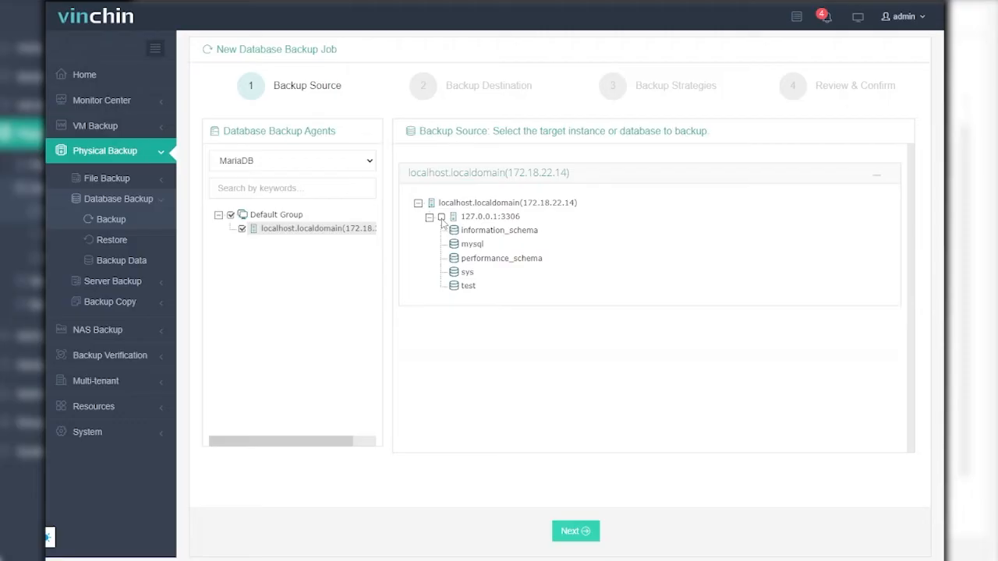
pyautogui.click(441, 216)
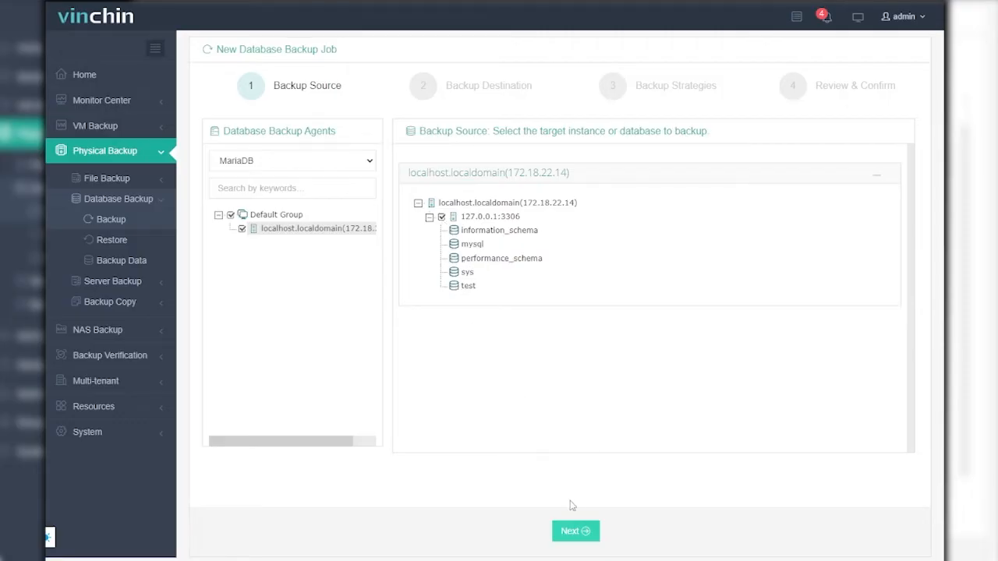
pyautogui.click(575, 531)
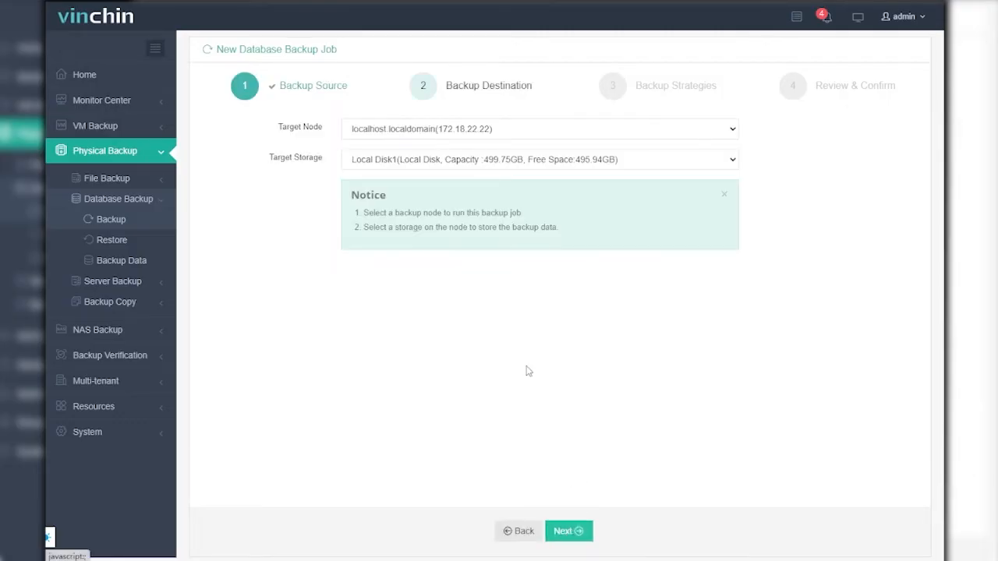
pyautogui.click(538, 129)
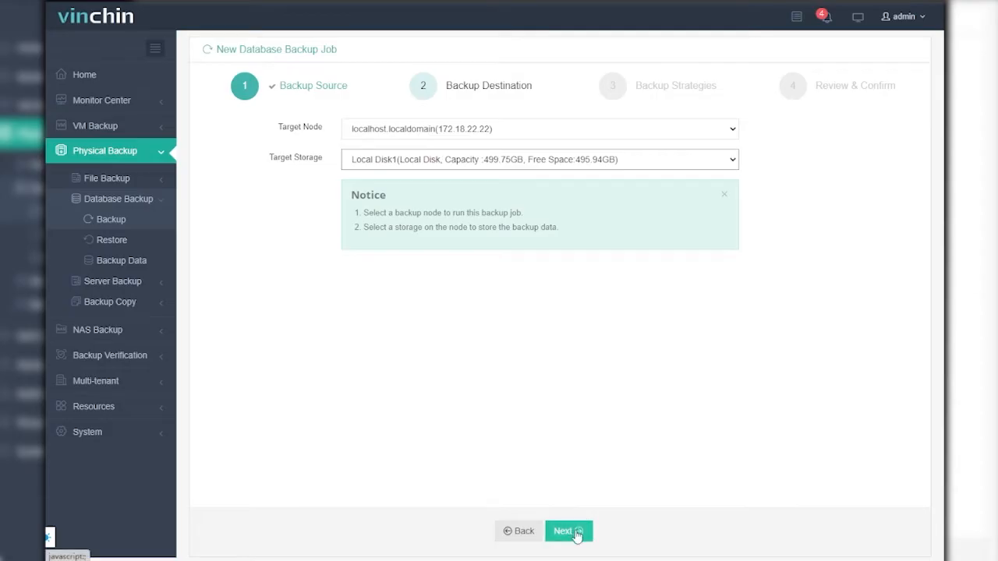
# - On the strategy step, try Once-off Backup mode, then return to scheduled backups
pyautogui.click(568, 531)
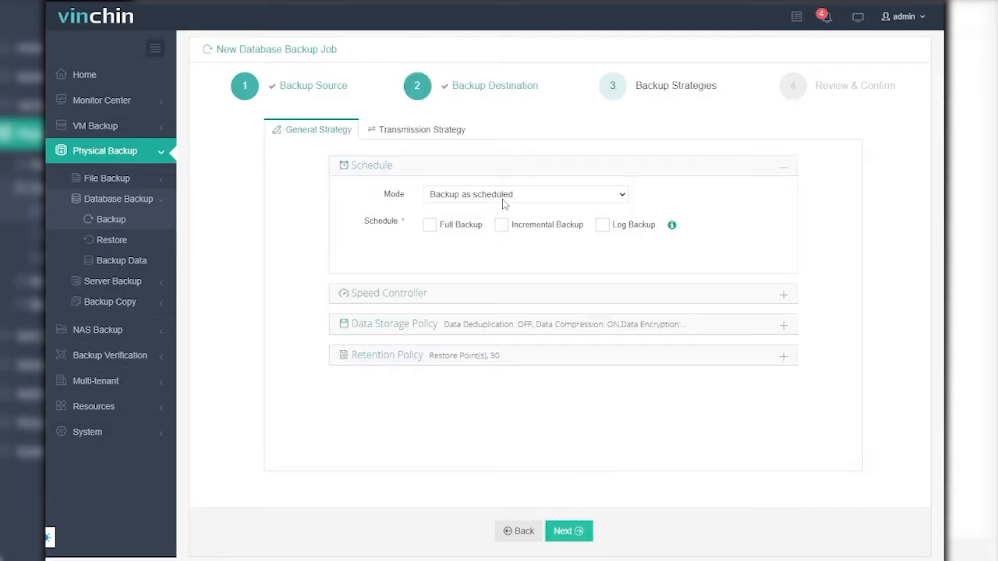
pyautogui.moveTo(524, 201)
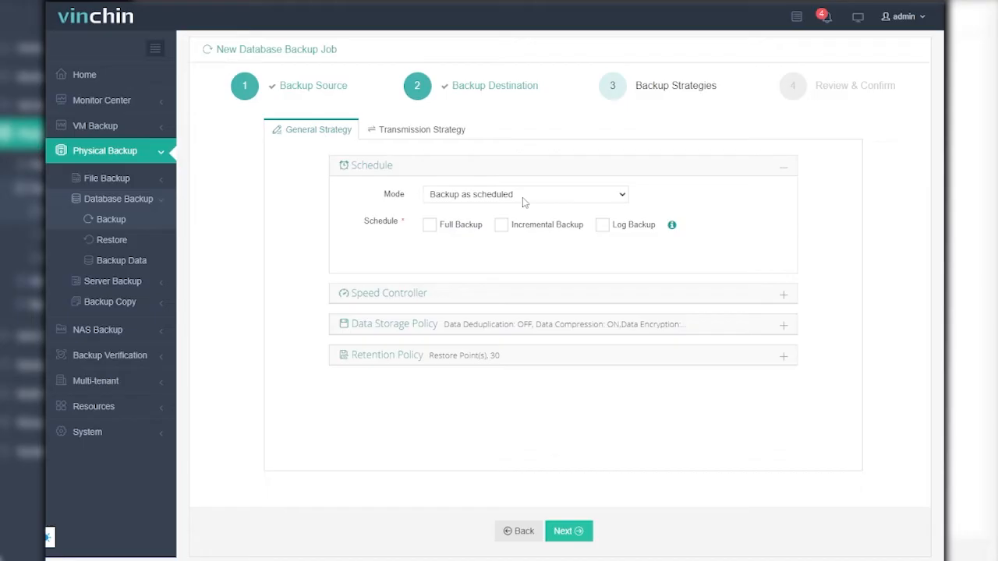
pyautogui.click(525, 194)
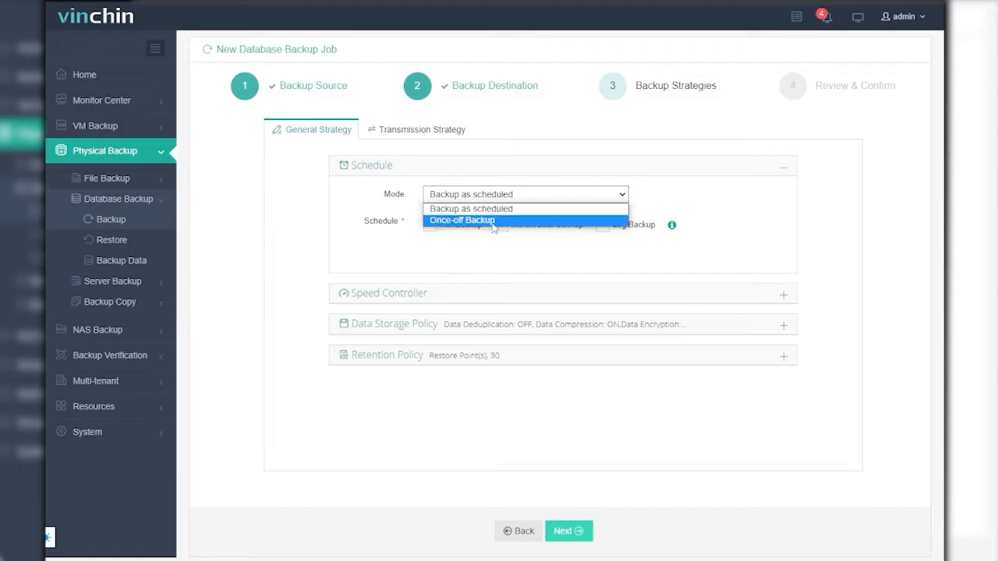
pyautogui.click(463, 220)
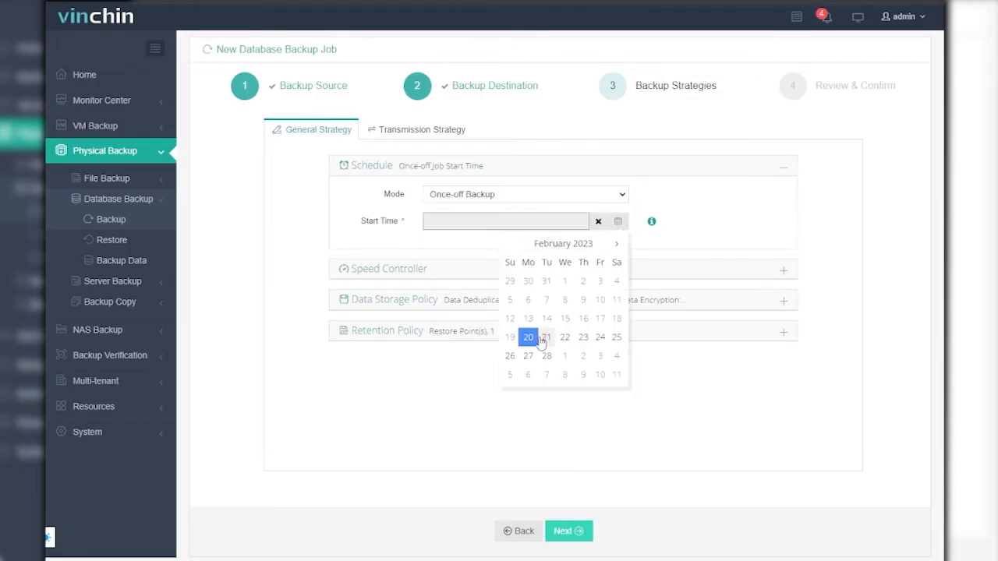
pyautogui.click(528, 337)
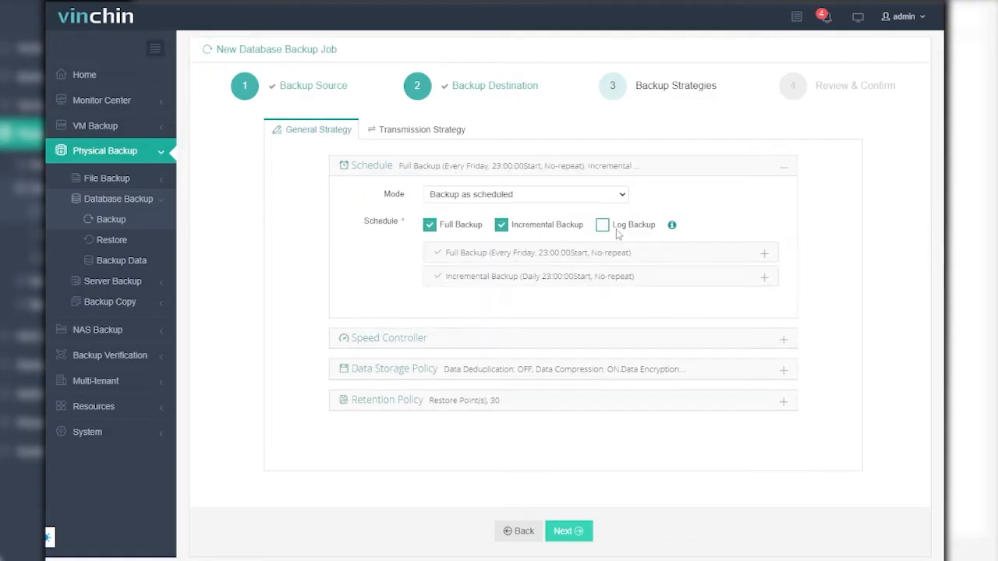
# - Add daily 23:00 log backups and scroll down to the speed controller
pyautogui.click(601, 225)
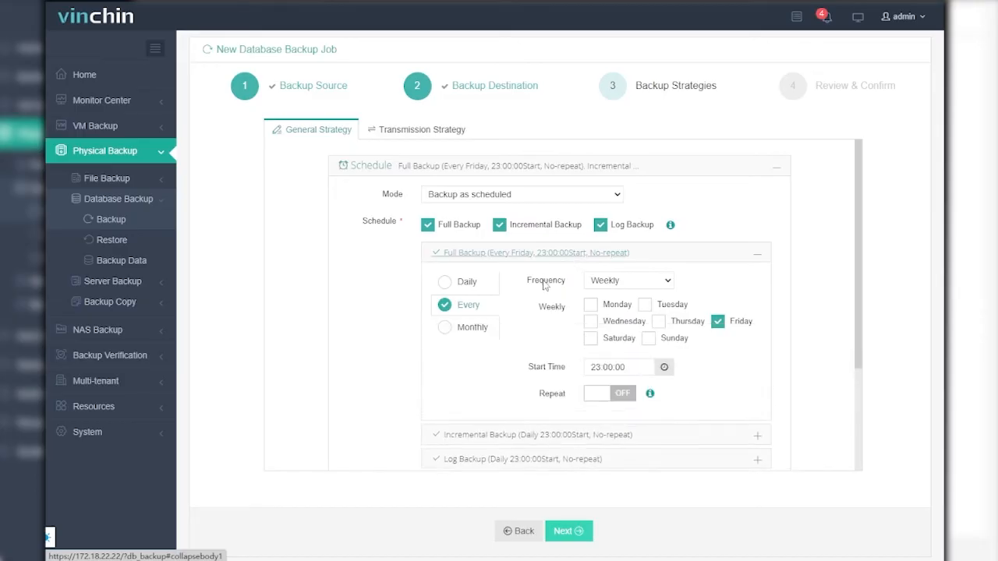
pyautogui.moveTo(530, 321)
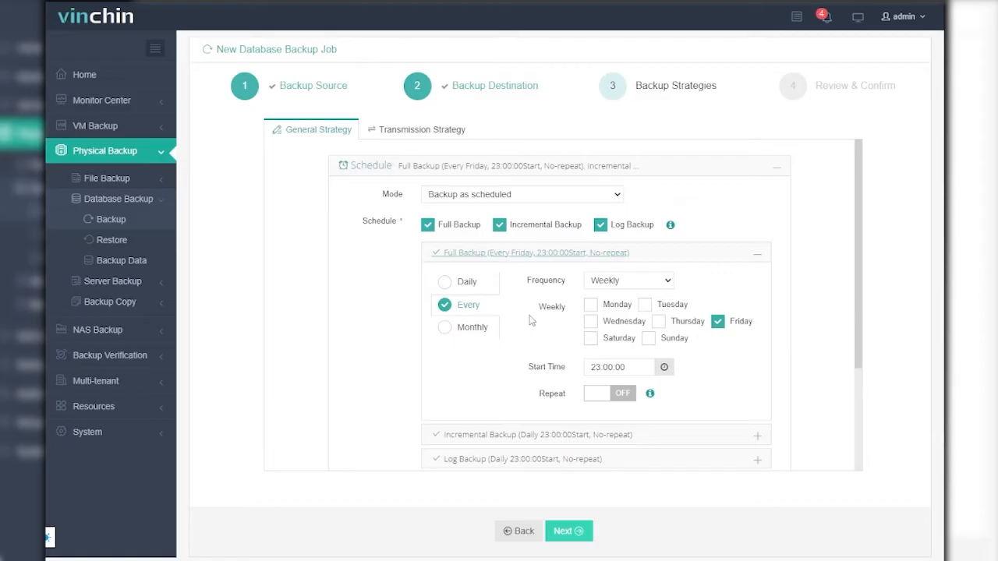
pyautogui.moveTo(543, 396)
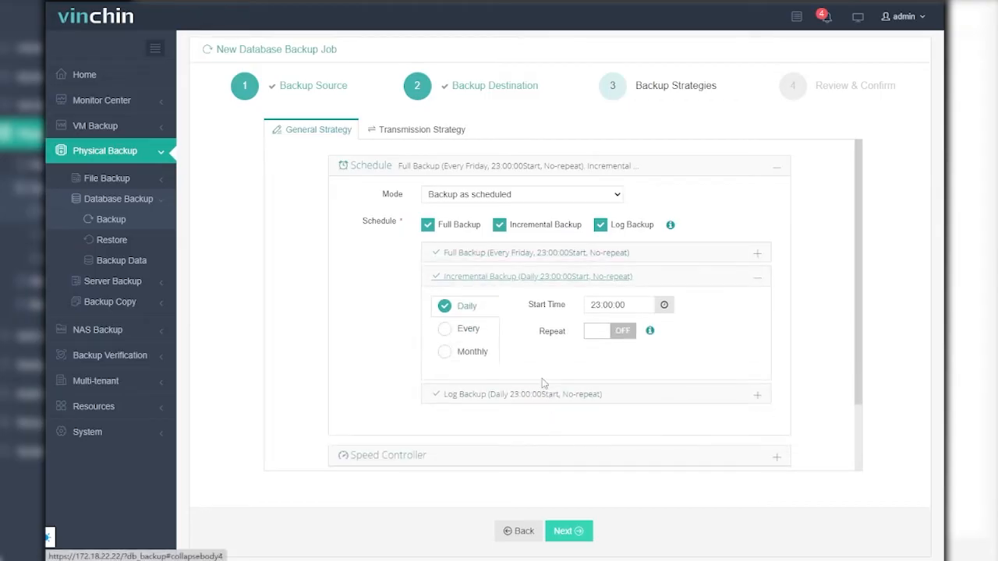
pyautogui.moveTo(528, 372)
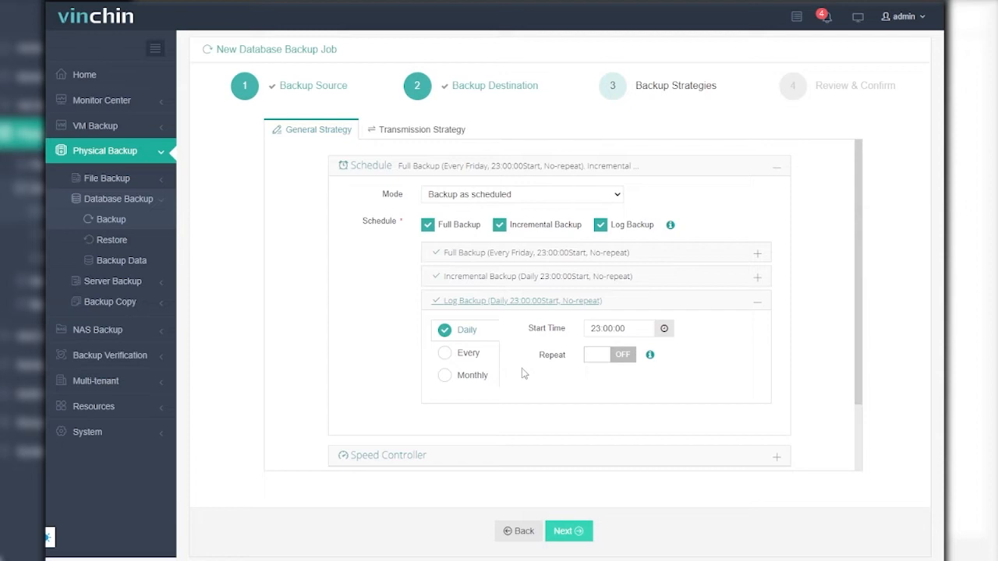
pyautogui.moveTo(544, 397)
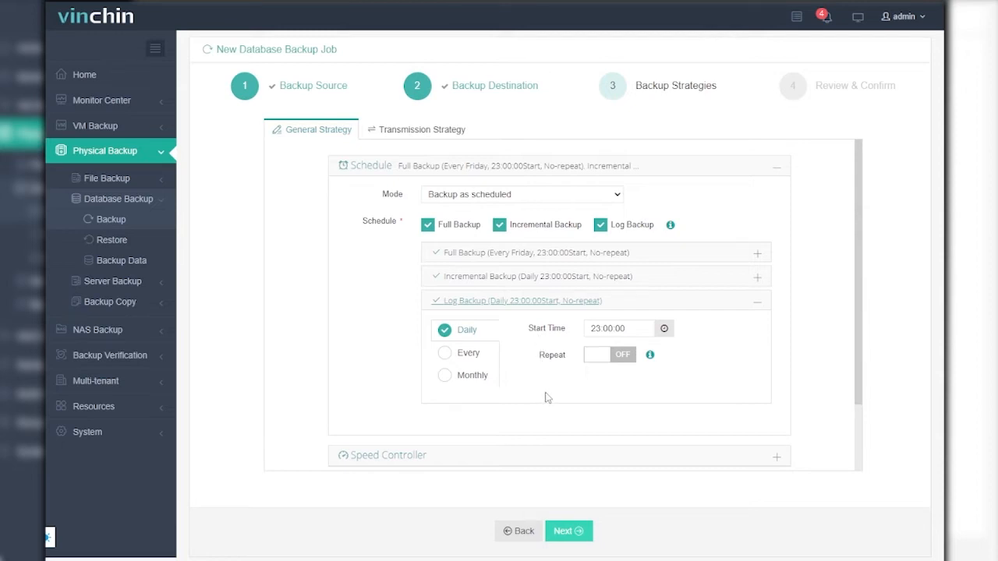
pyautogui.scroll(-3)
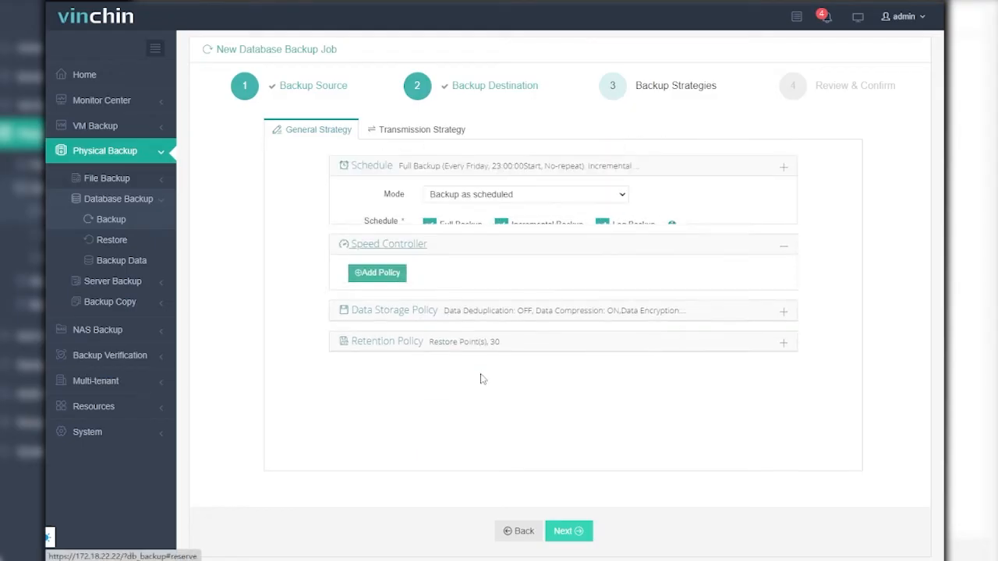
# - Create a Permanent speed limit policy with a 25 MB/s maximum speed
pyautogui.click(377, 272)
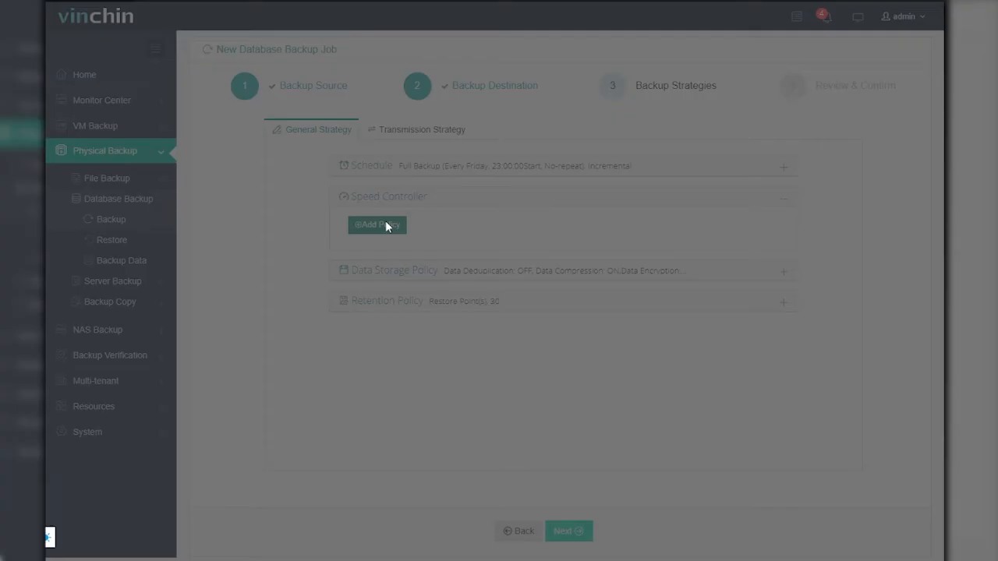
pyautogui.click(376, 224)
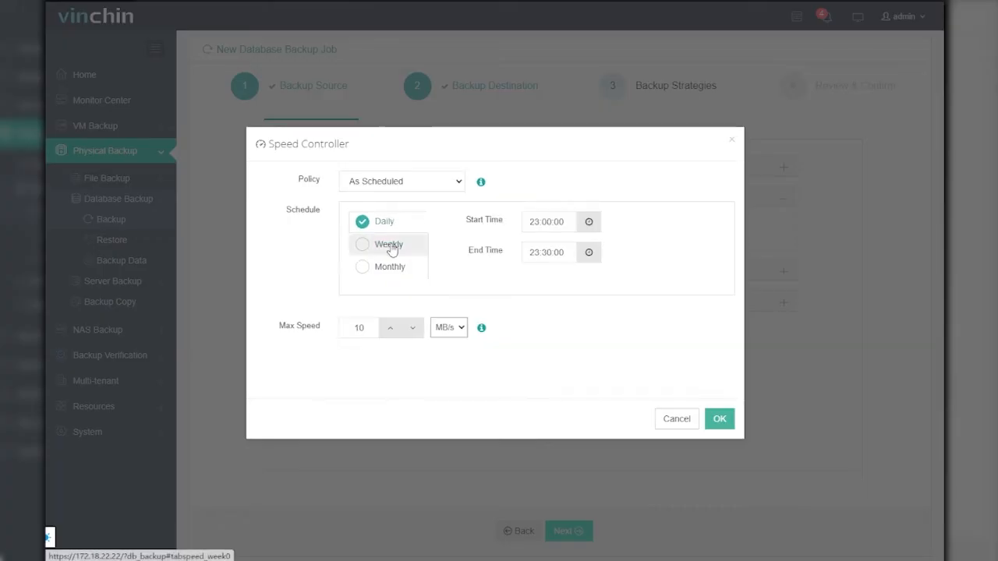
pyautogui.click(362, 267)
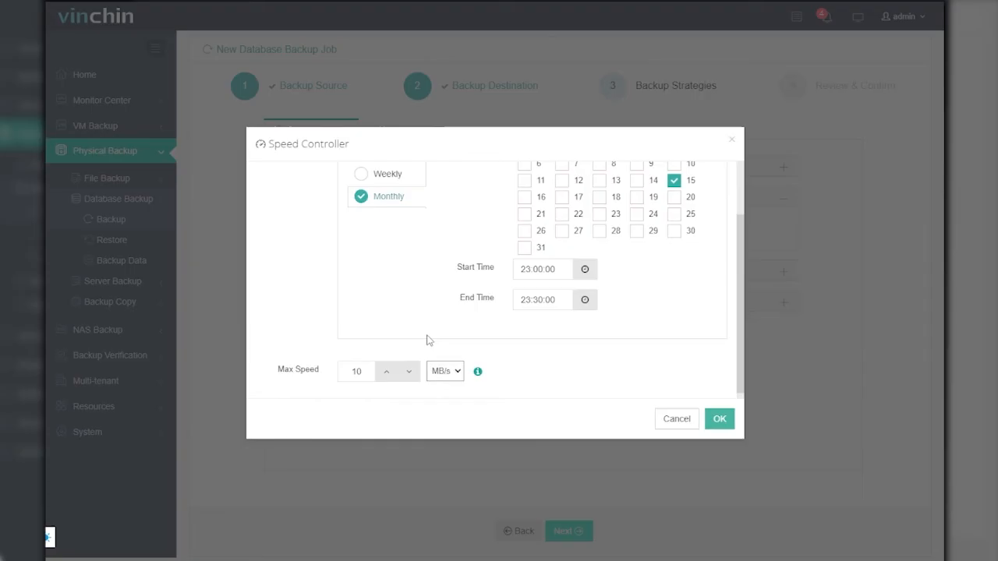
pyautogui.click(400, 180)
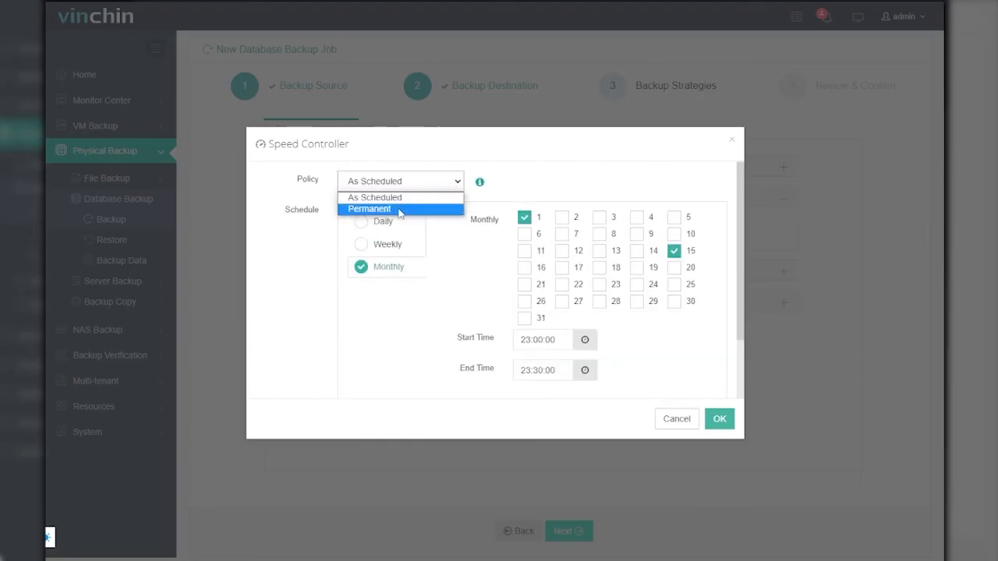
pyautogui.click(368, 208)
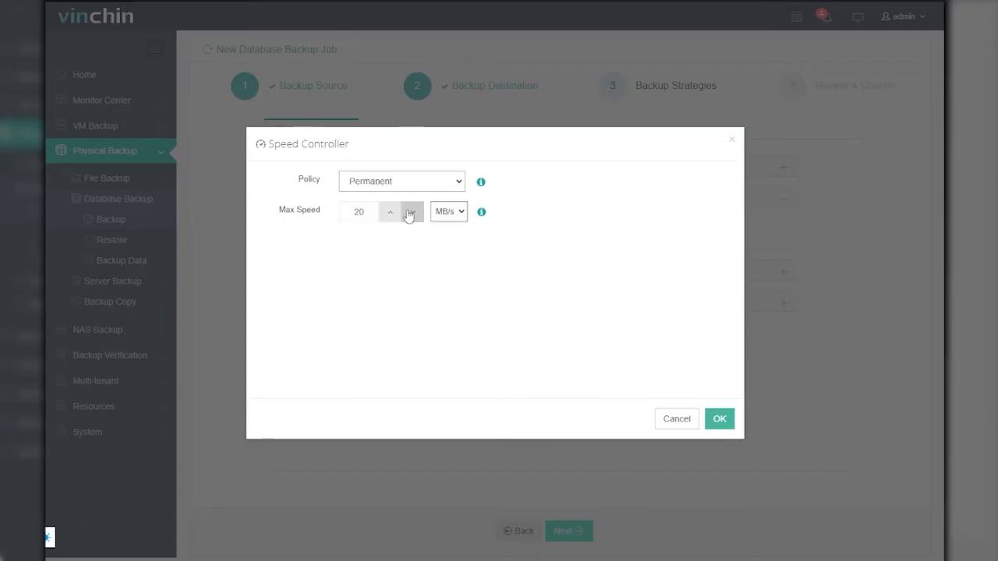
pyautogui.click(390, 211)
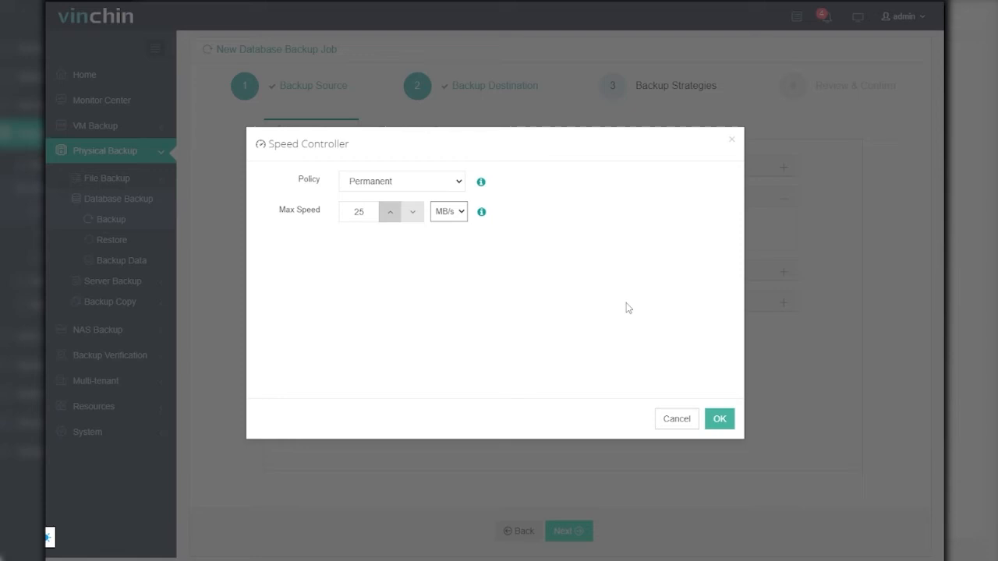
pyautogui.moveTo(719, 419)
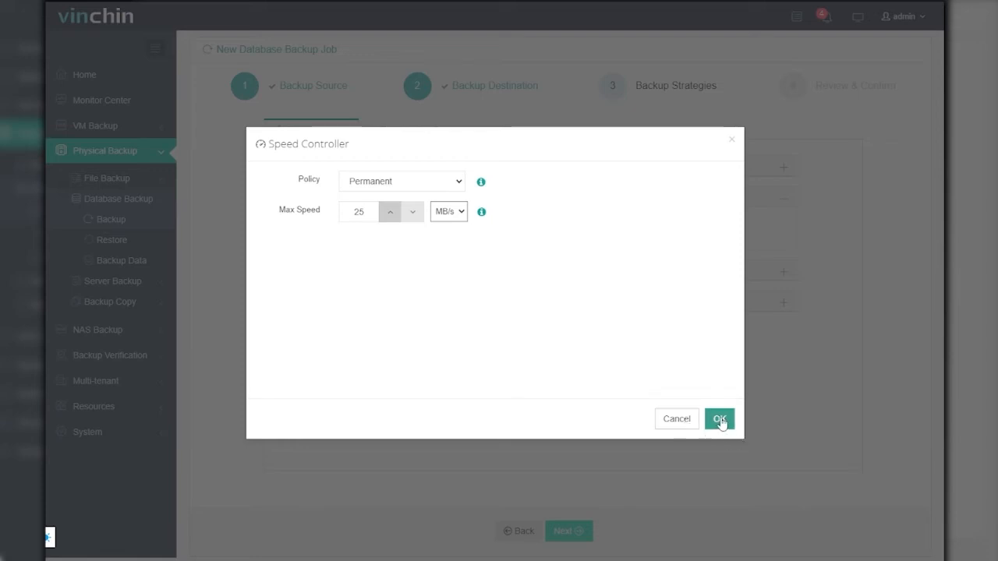
pyautogui.click(719, 418)
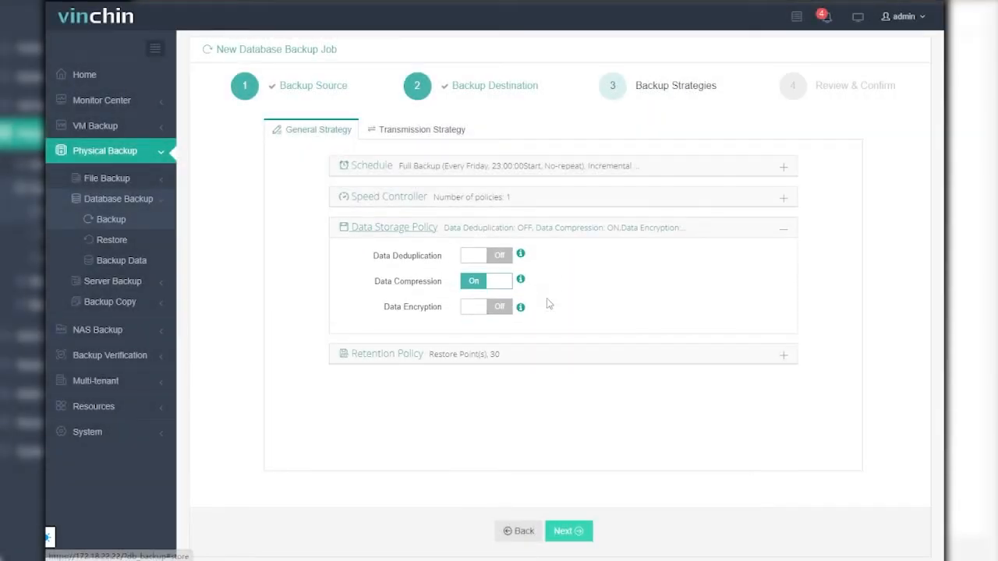
pyautogui.moveTo(569, 286)
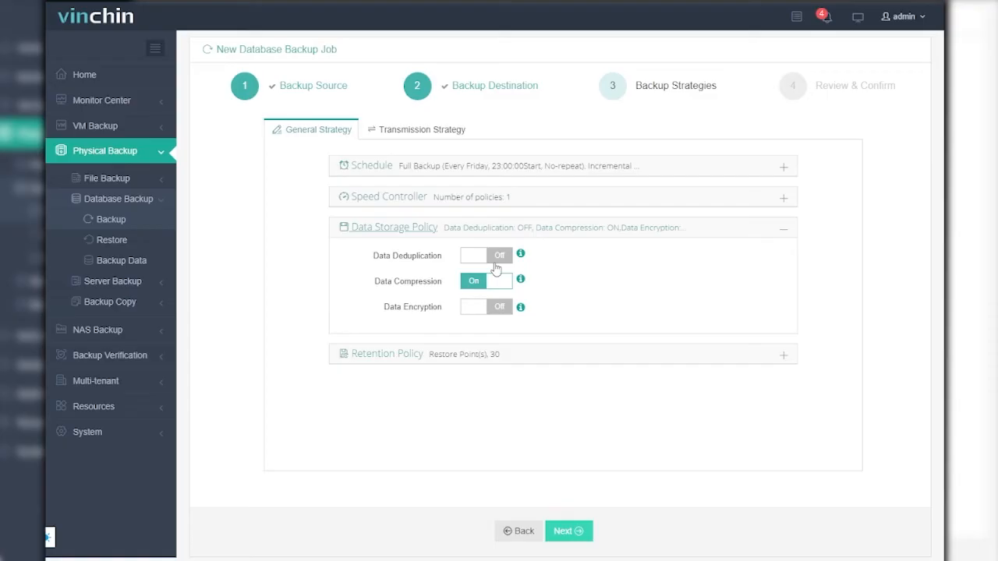
# - Enable deduplication and encryption, disable Random Password, and enter a custom password
pyautogui.click(485, 255)
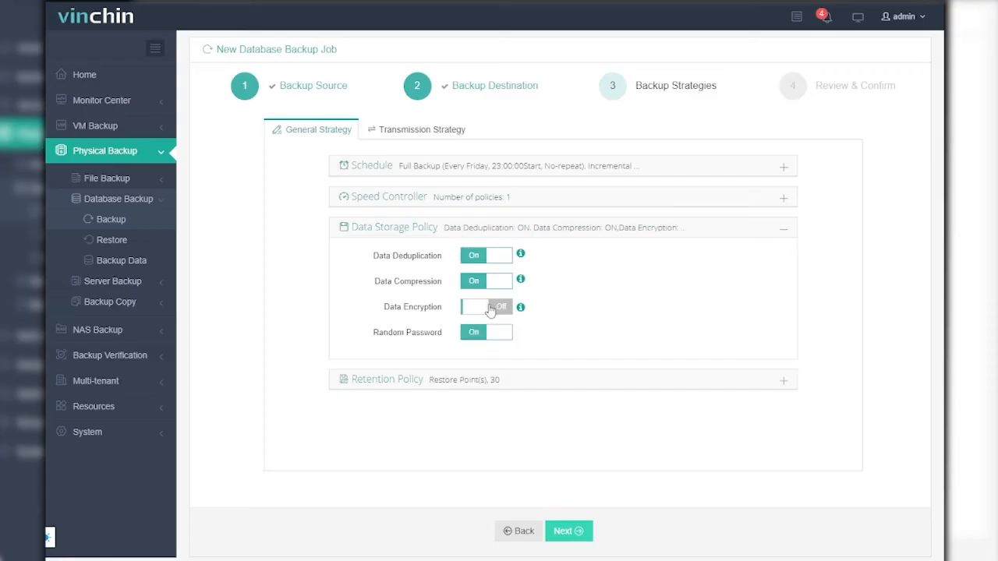
pyautogui.click(486, 306)
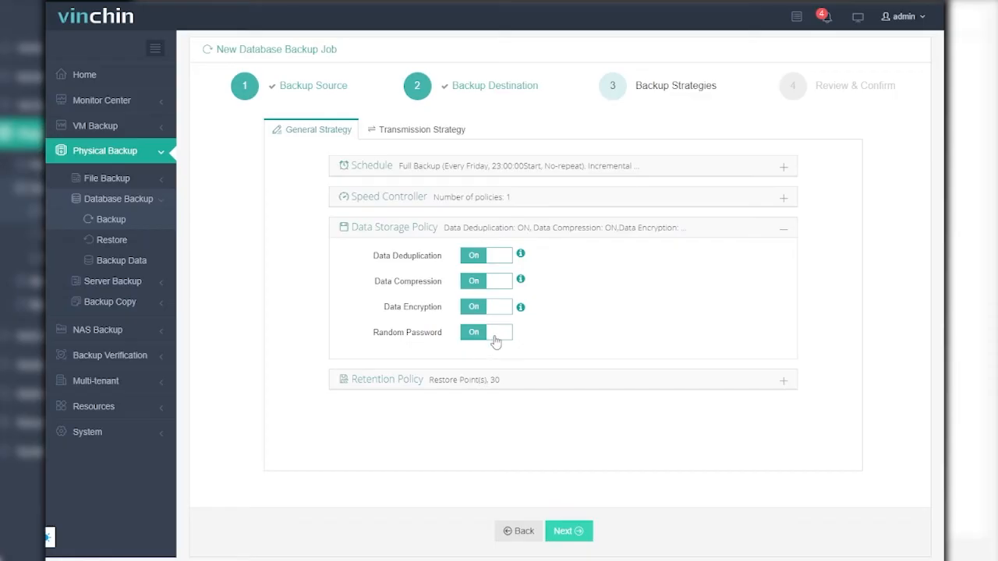
pyautogui.click(485, 332)
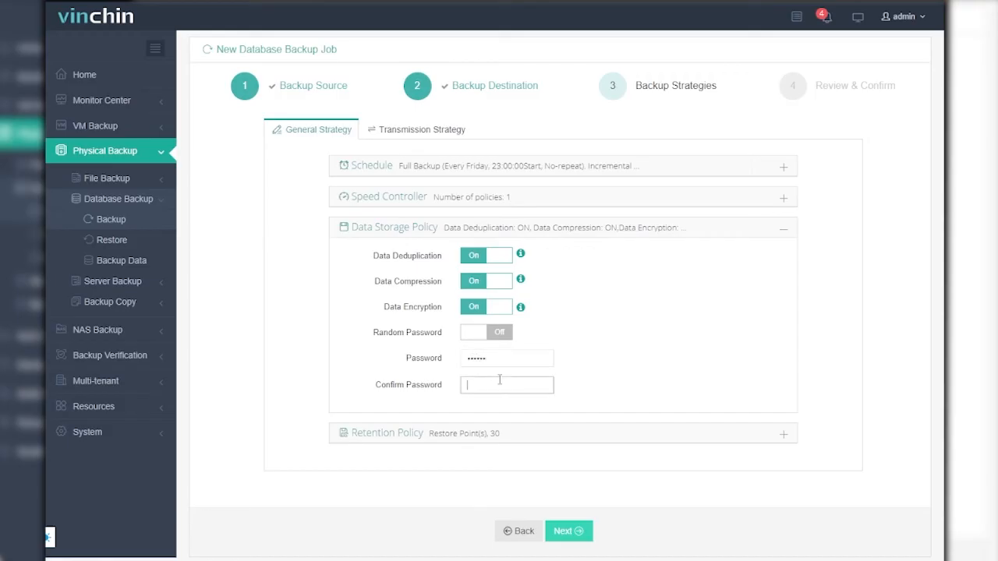
pyautogui.write('••••••')
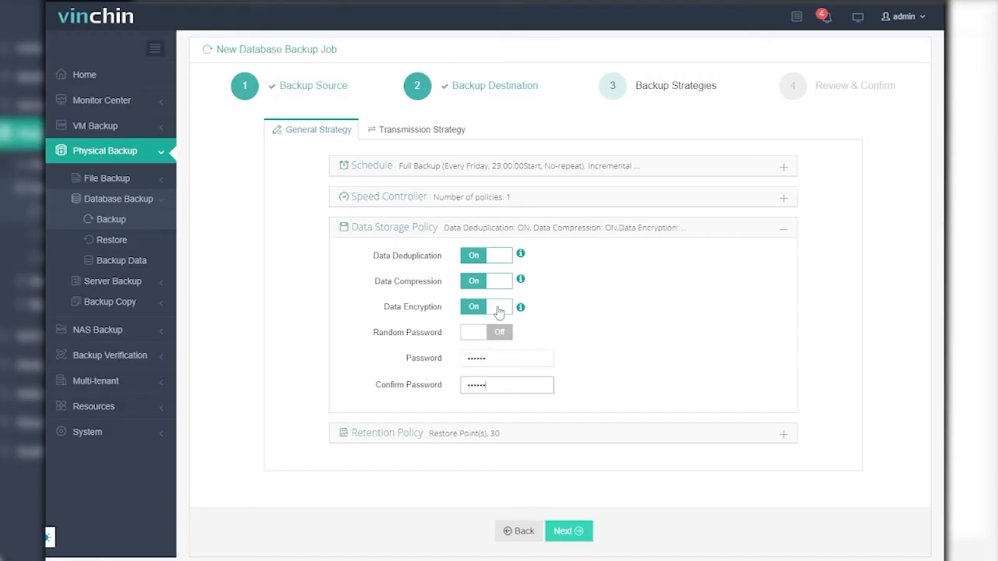
pyautogui.moveTo(600, 325)
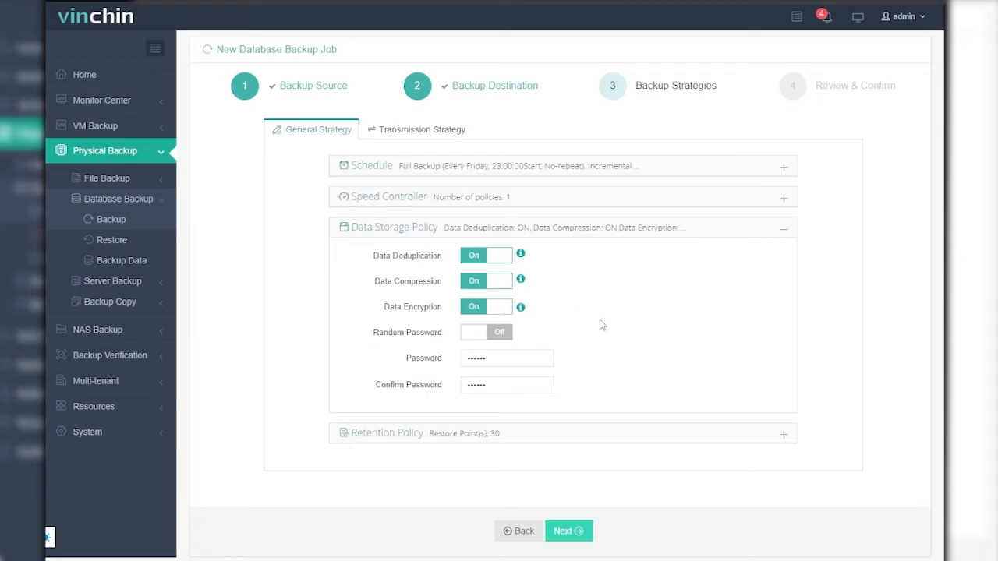
pyautogui.moveTo(570, 434)
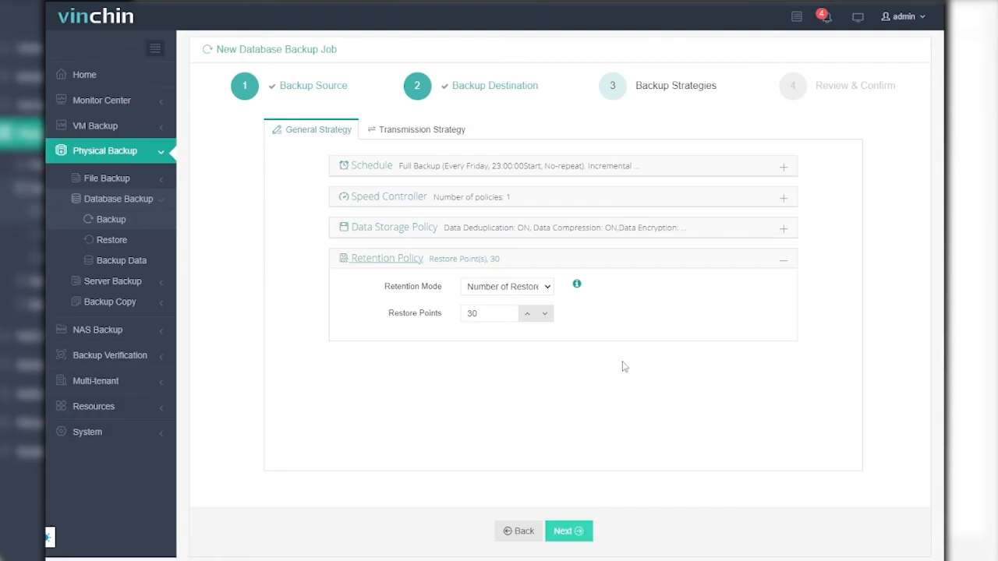
pyautogui.moveTo(549, 291)
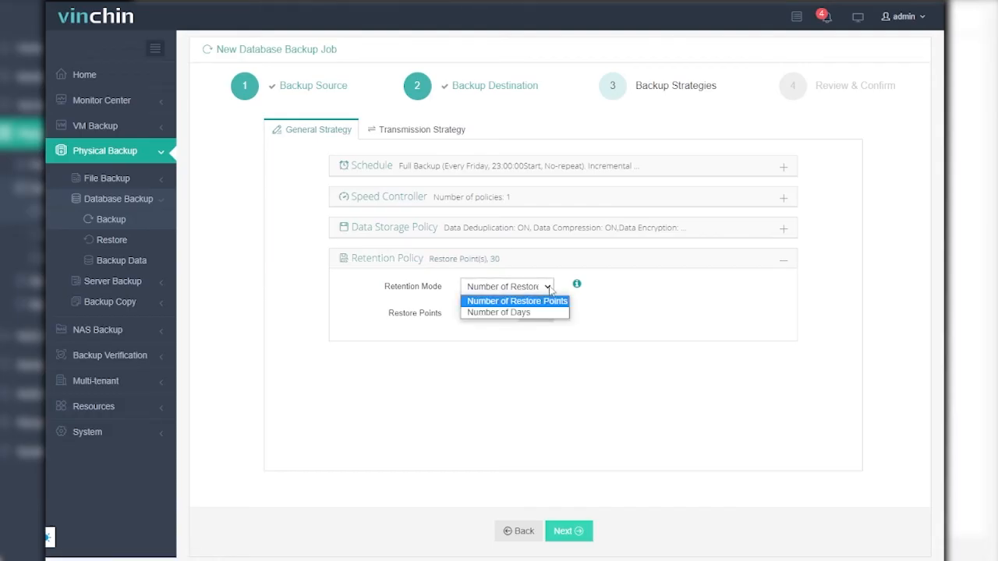
# - Switch Retention Mode from restore points to Number of Days, set to 10
pyautogui.click(516, 301)
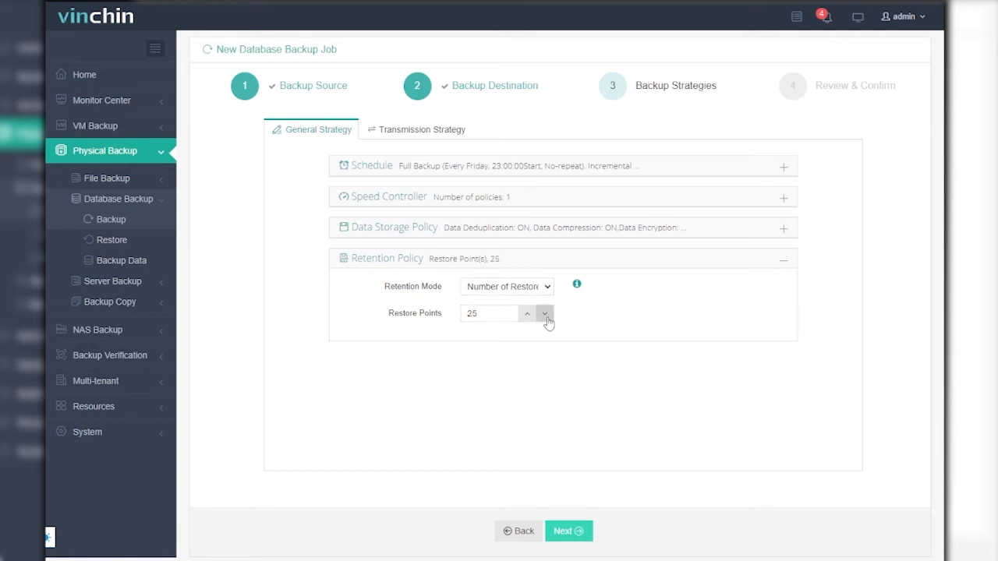
pyautogui.click(544, 318)
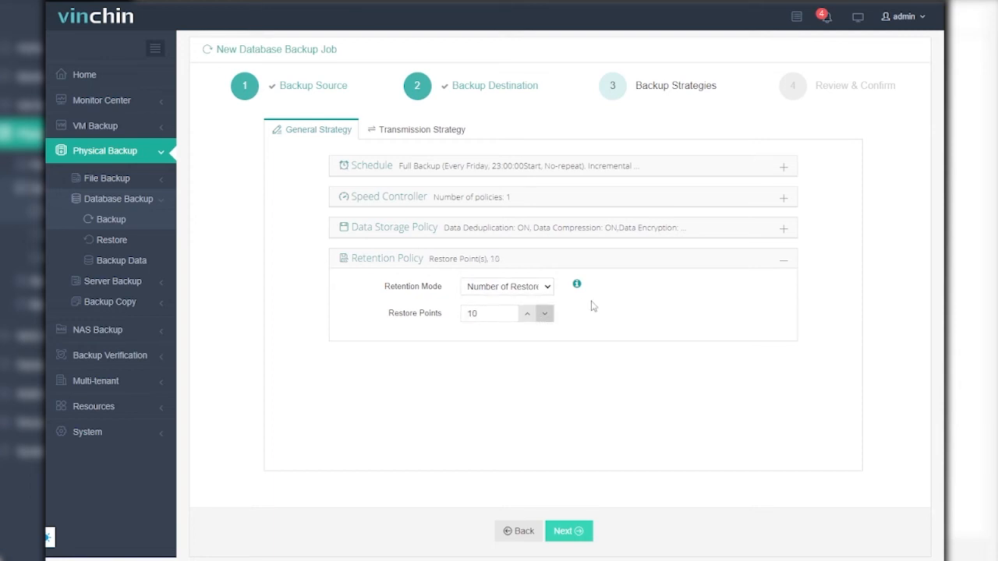
pyautogui.click(505, 286)
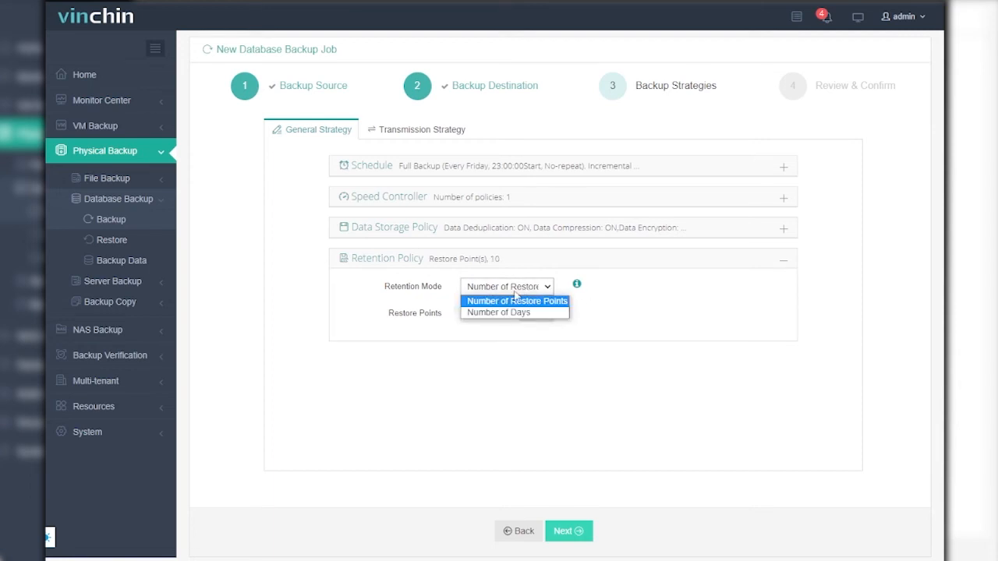
pyautogui.click(498, 312)
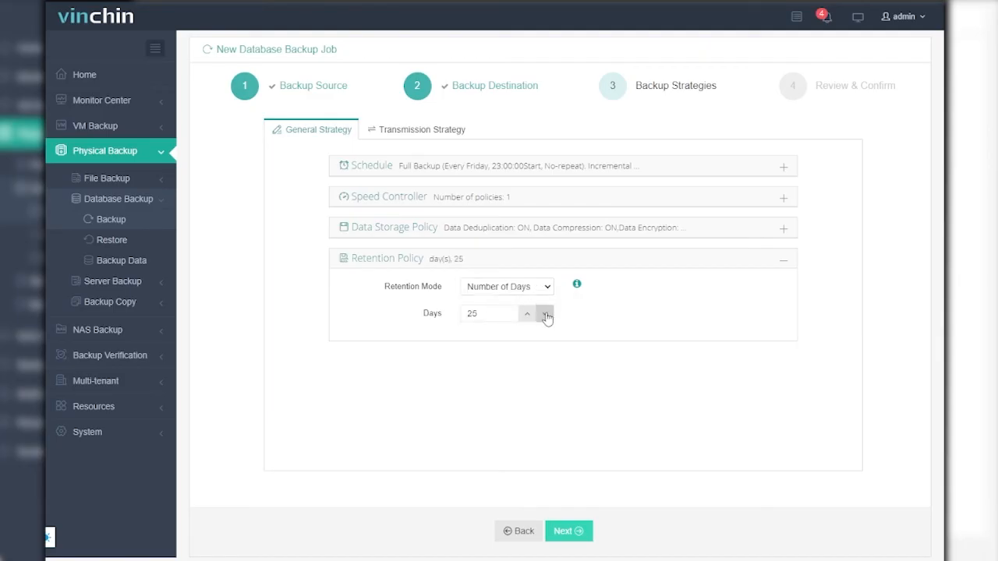
pyautogui.click(545, 313)
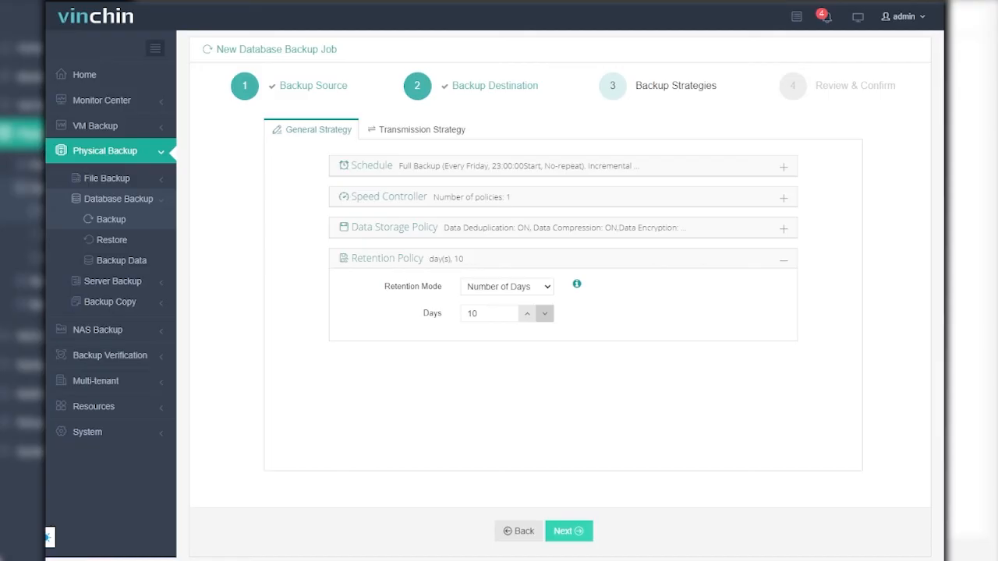
# - In Transmission Strategy, keep LAN as the transfer network with encrypted transfer
pyautogui.click(424, 129)
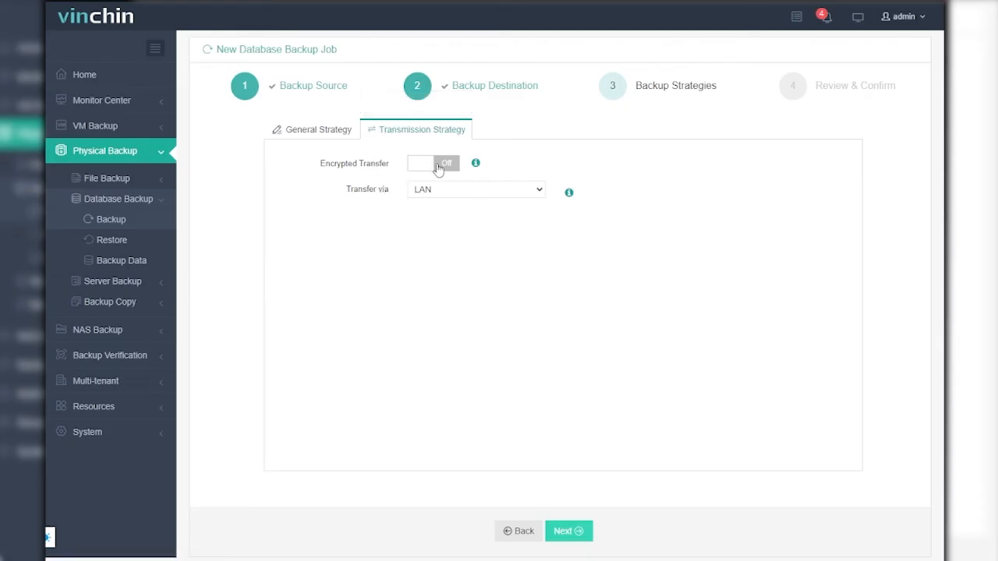
pyautogui.moveTo(480, 191)
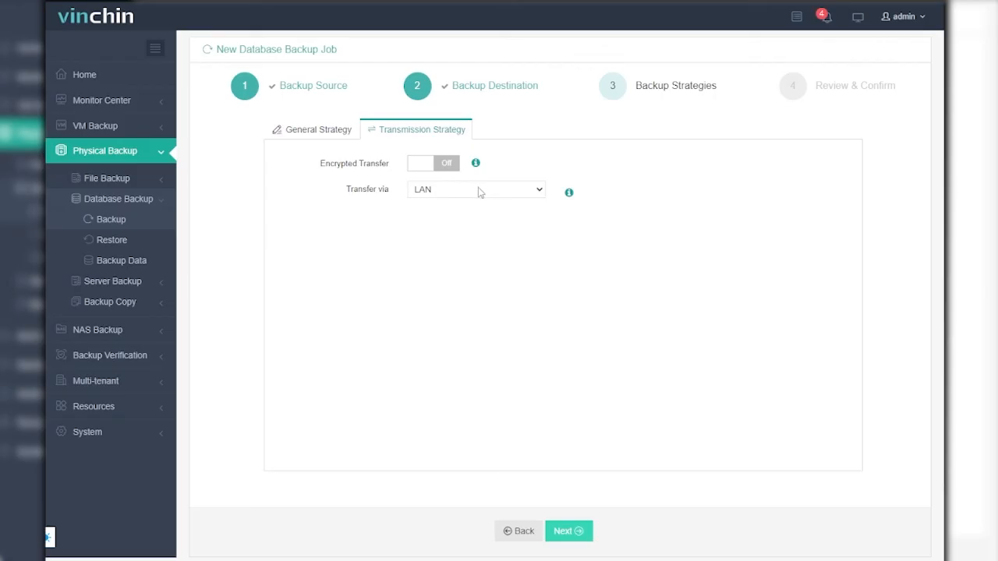
pyautogui.click(475, 189)
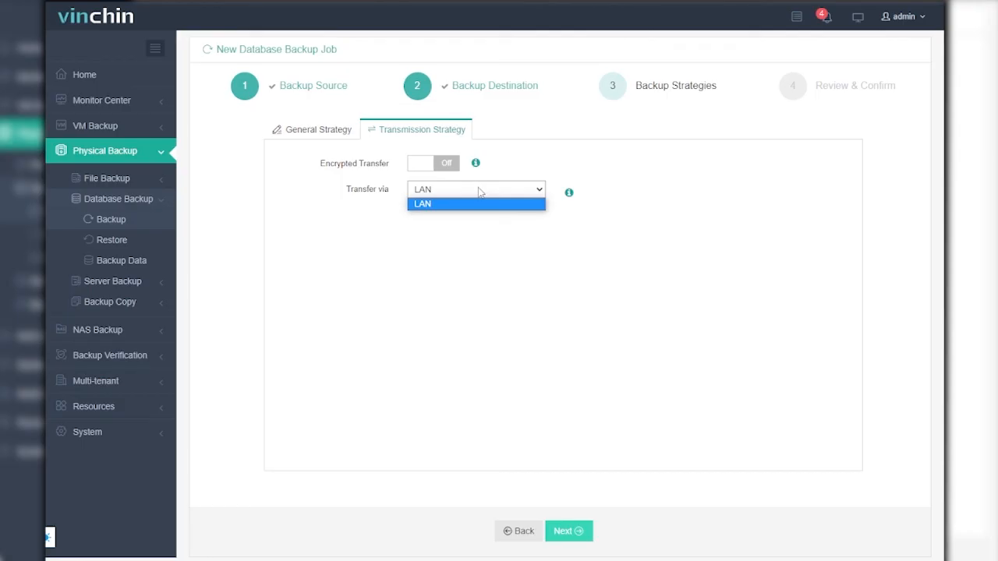
pyautogui.click(433, 163)
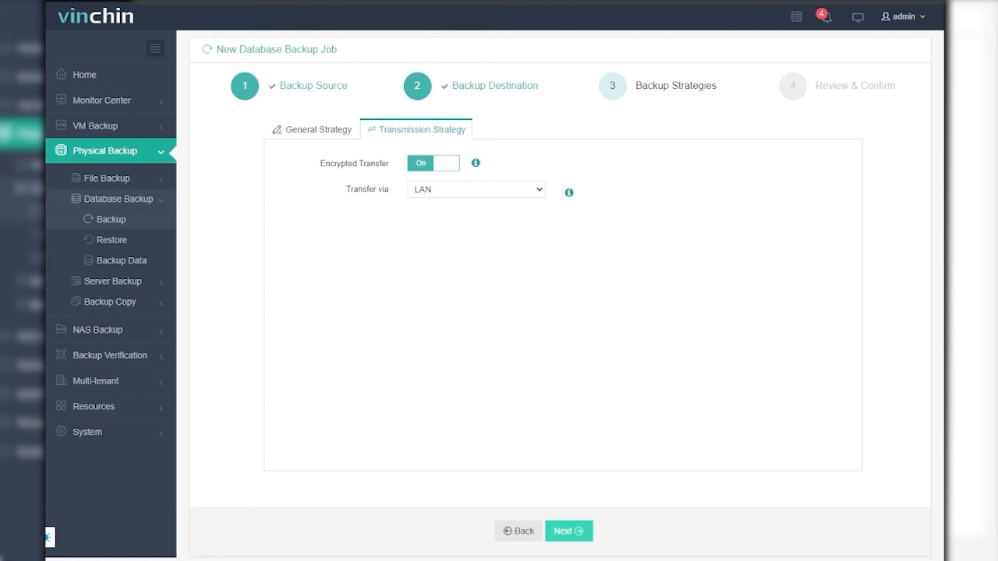
pyautogui.moveTo(541, 312)
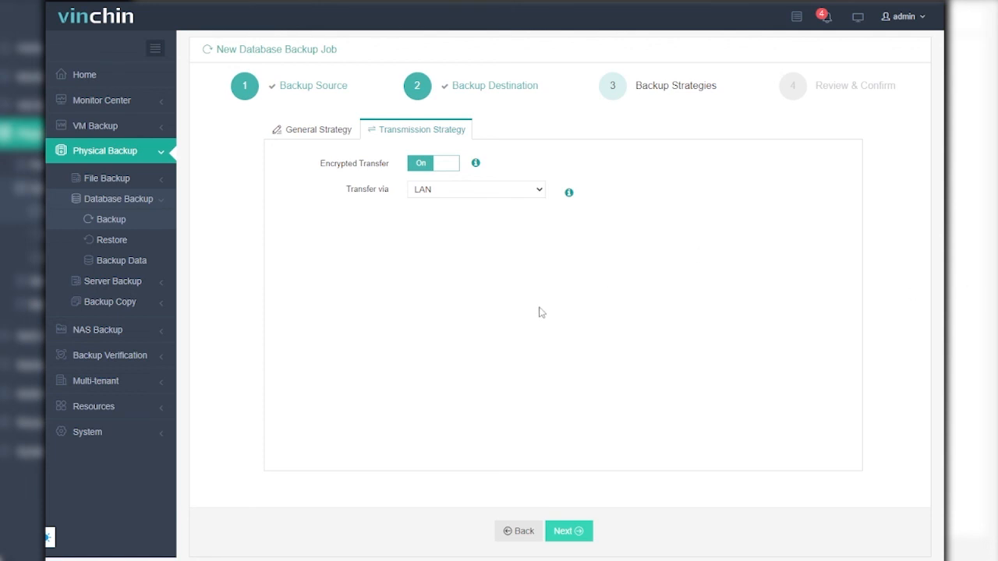
# - Review the settings and submit Database Backup Job1
pyautogui.click(569, 531)
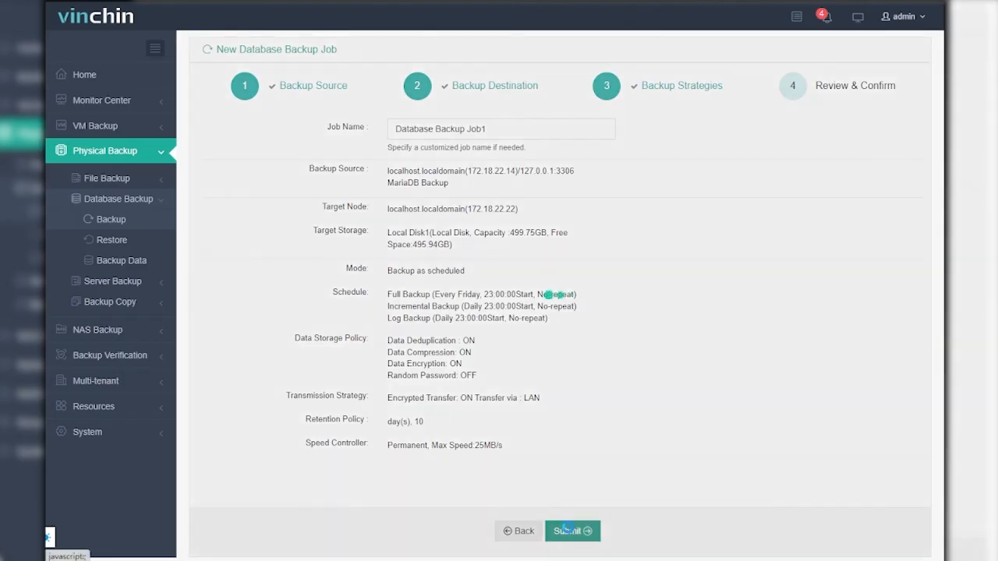
pyautogui.click(571, 531)
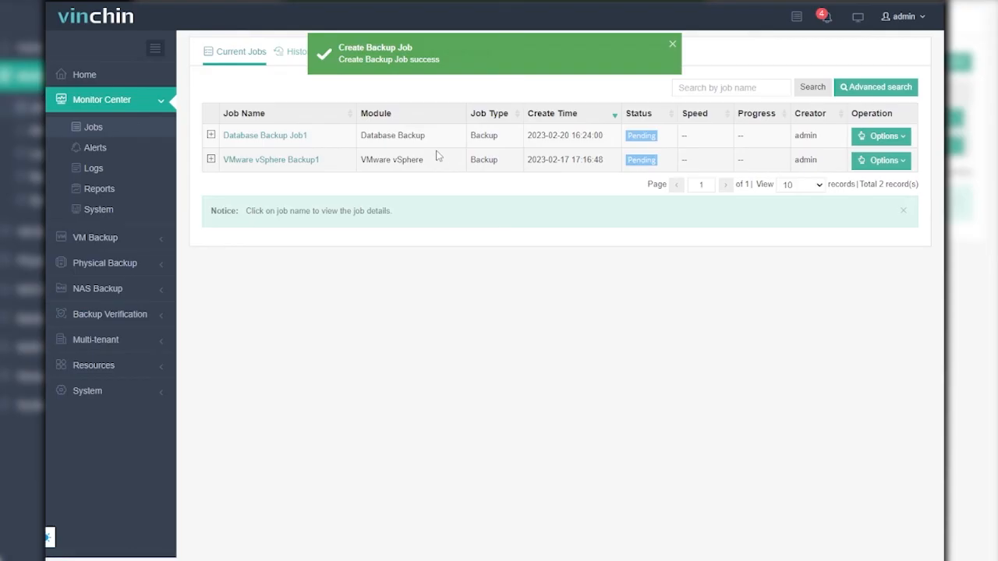